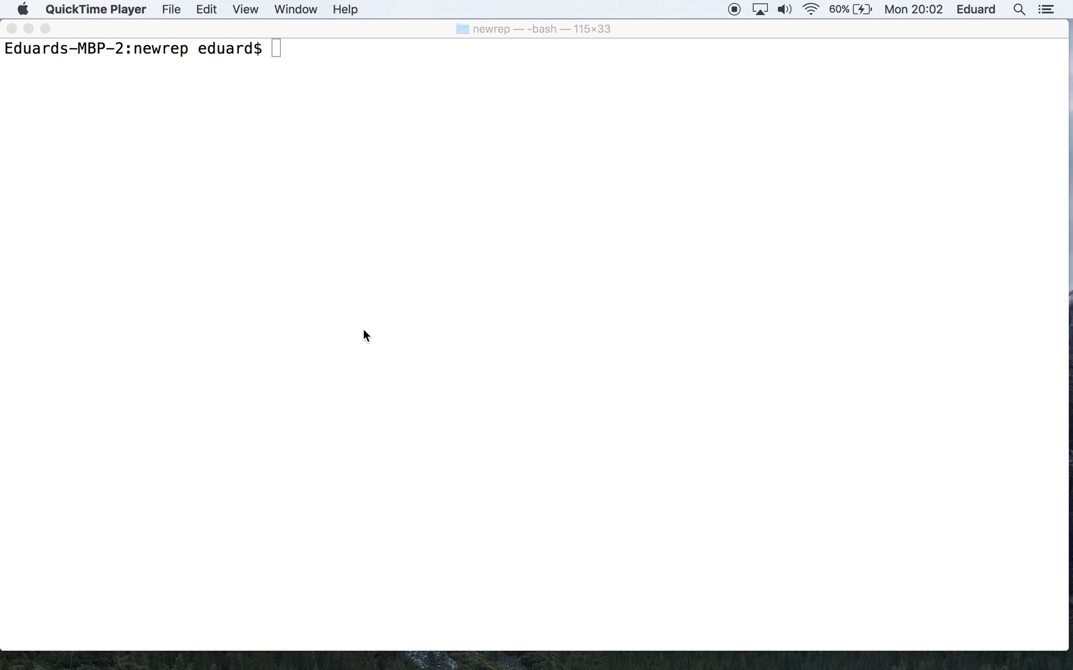
Run git status, showing newFile.txt modified but unstaged on master
type("git status")
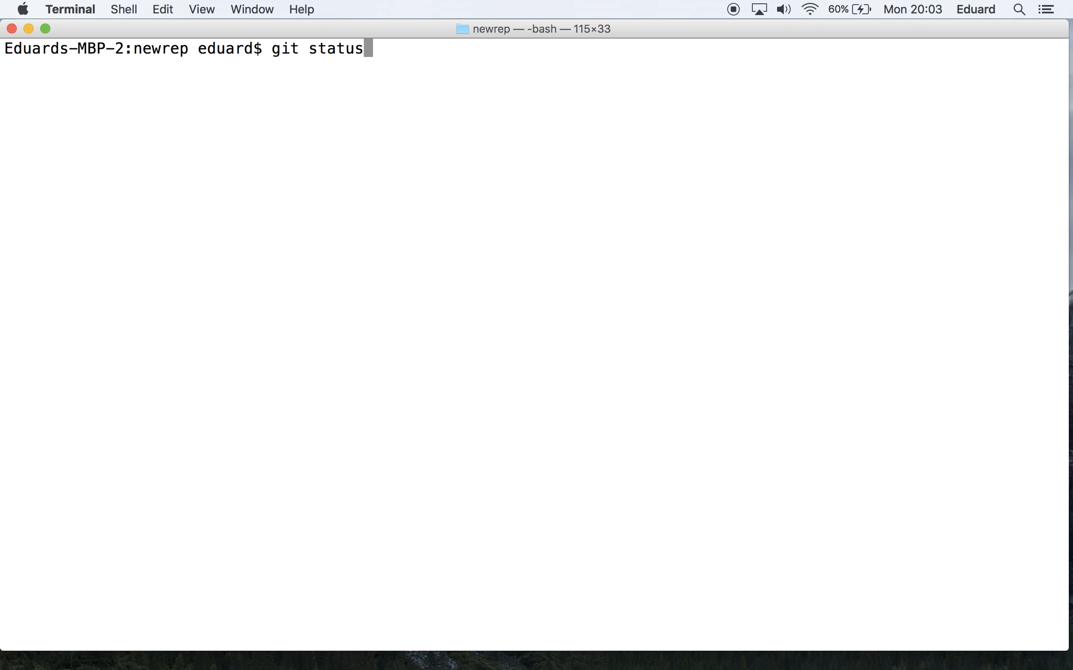
key("Return")
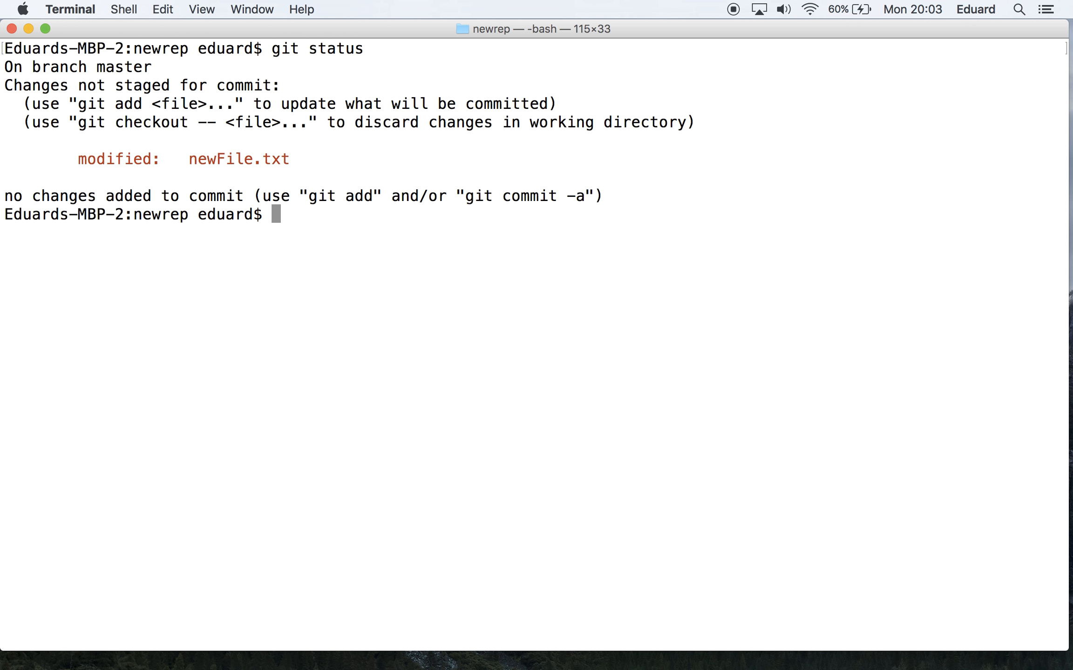
mouse_move(451, 260)
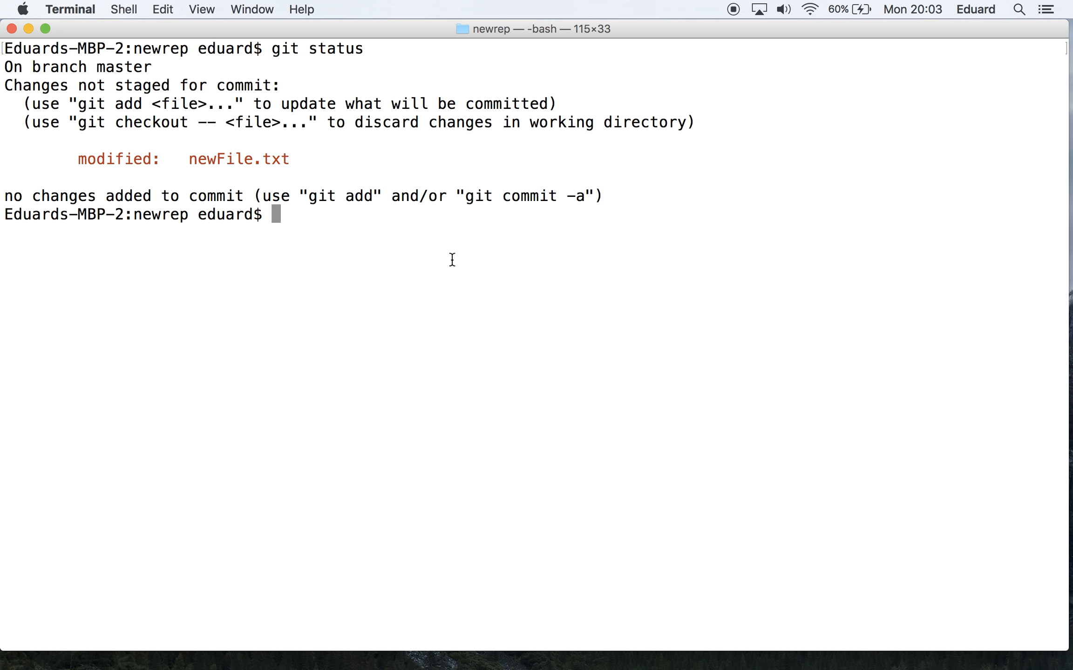
Run git diff HEAD, revealing the added line "This is a new line" in newFile.txt
type("git diff HE")
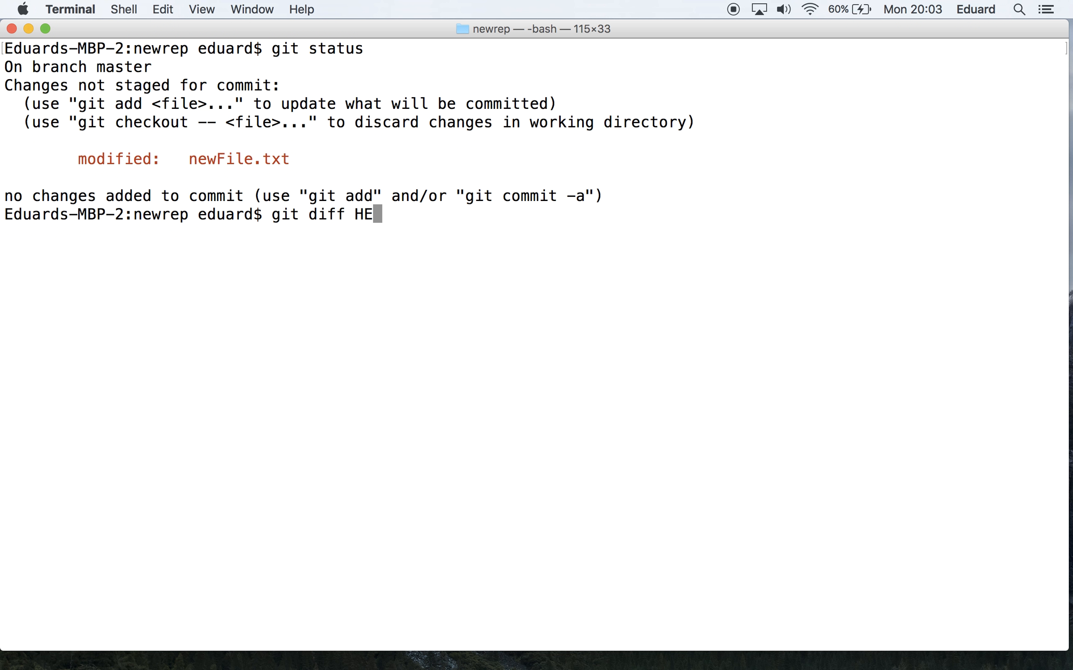
type("AD")
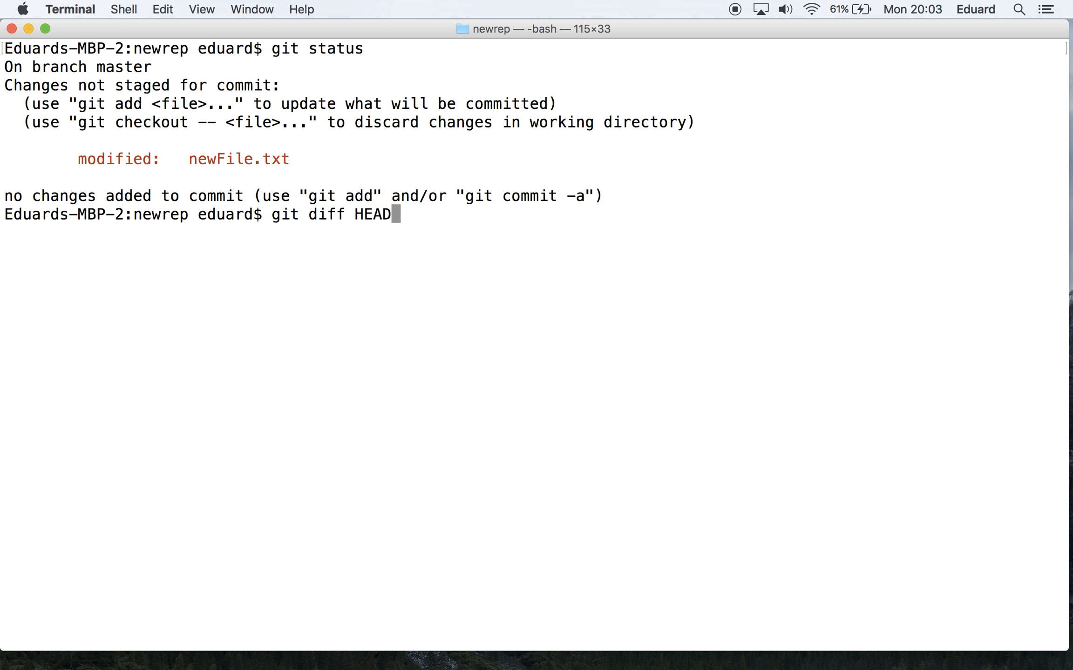
key("Return")
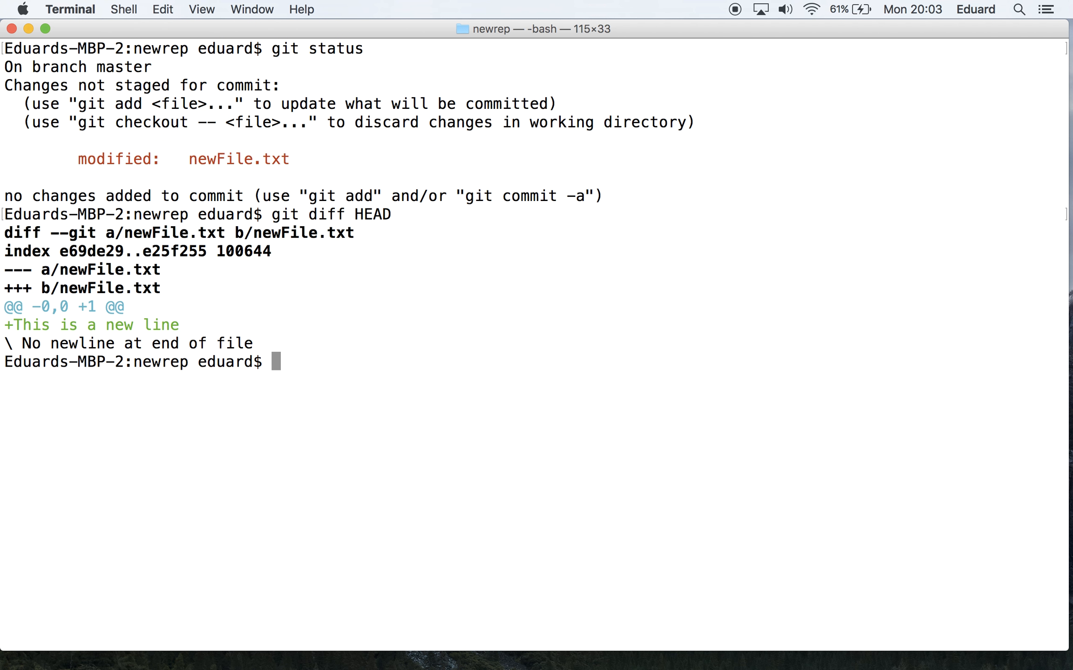
mouse_move(142, 319)
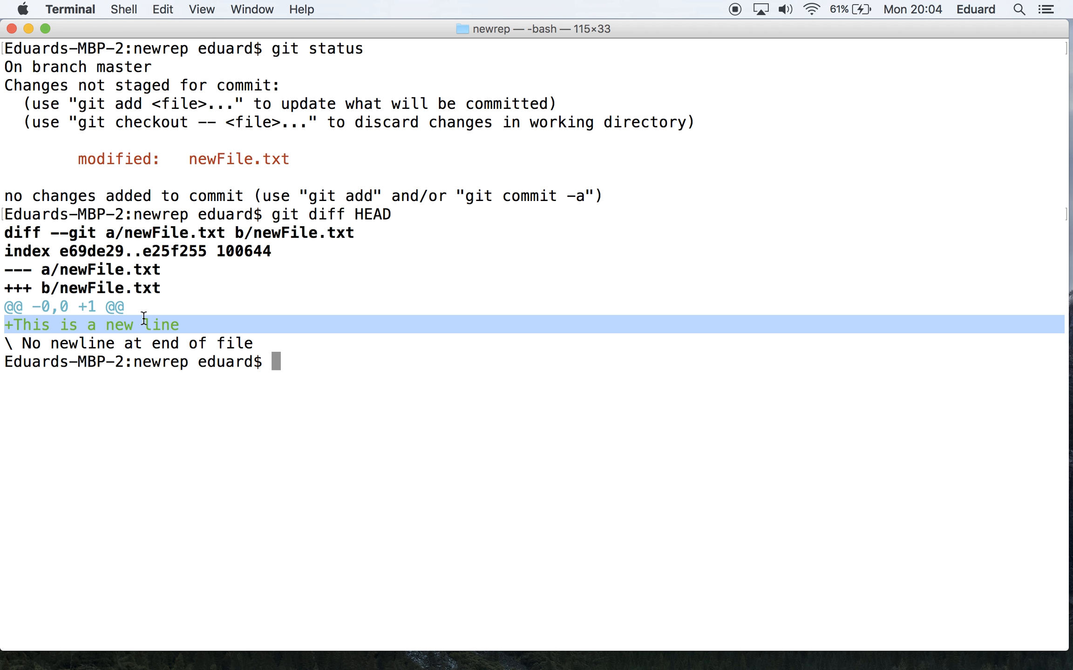
mouse_move(335, 365)
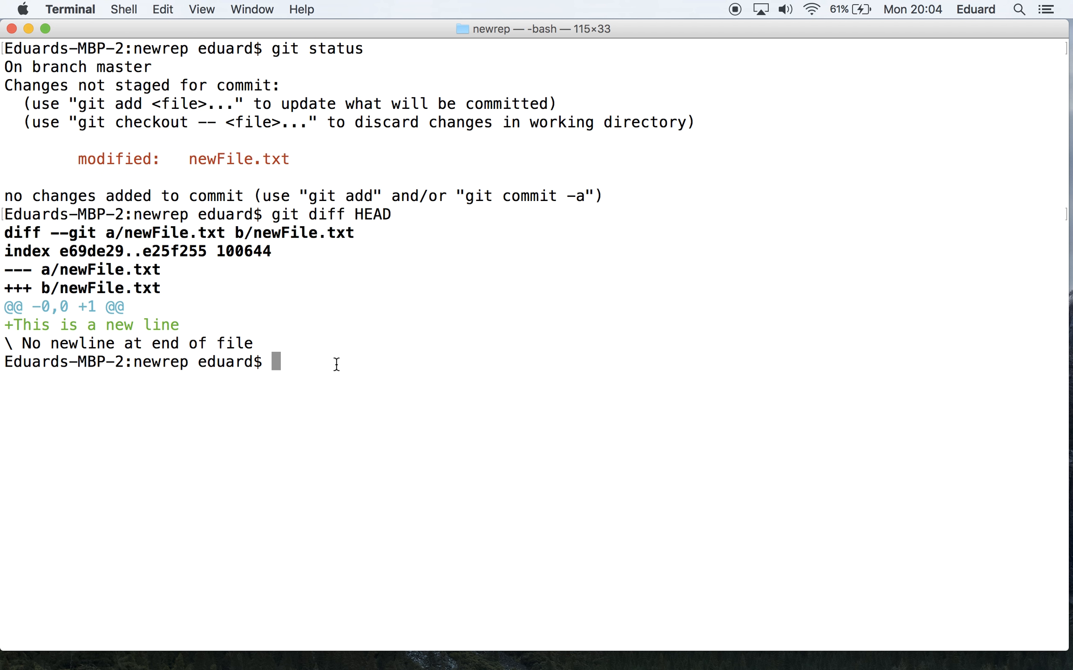
Run git config --global diff.tool vimdiff to make vimdiff git's diff tool
type("git c")
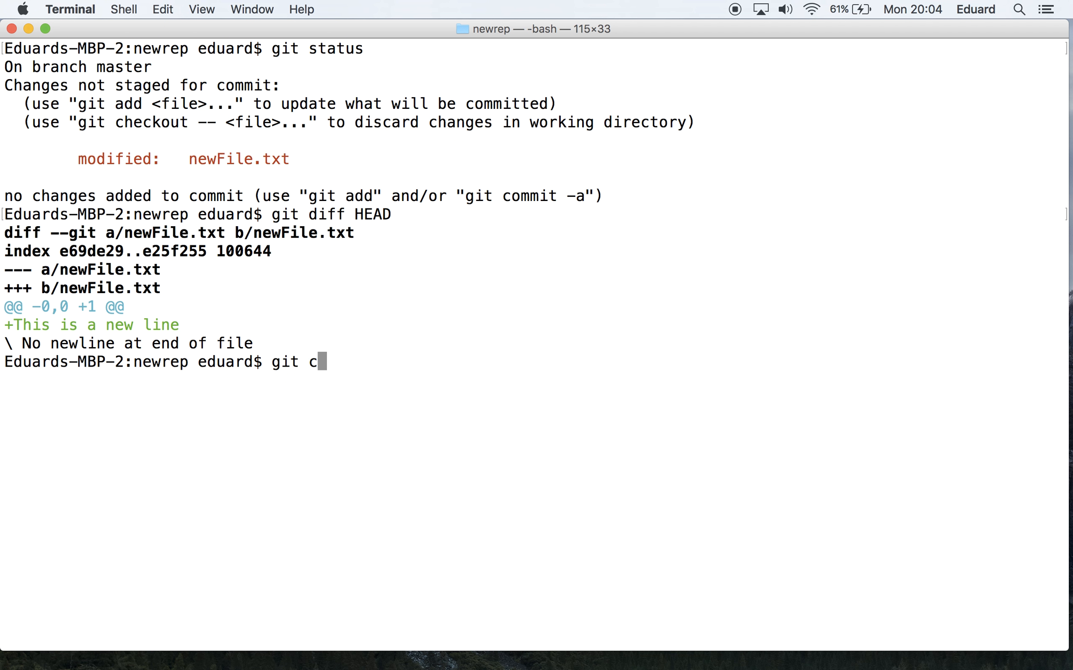
type("onfig --g")
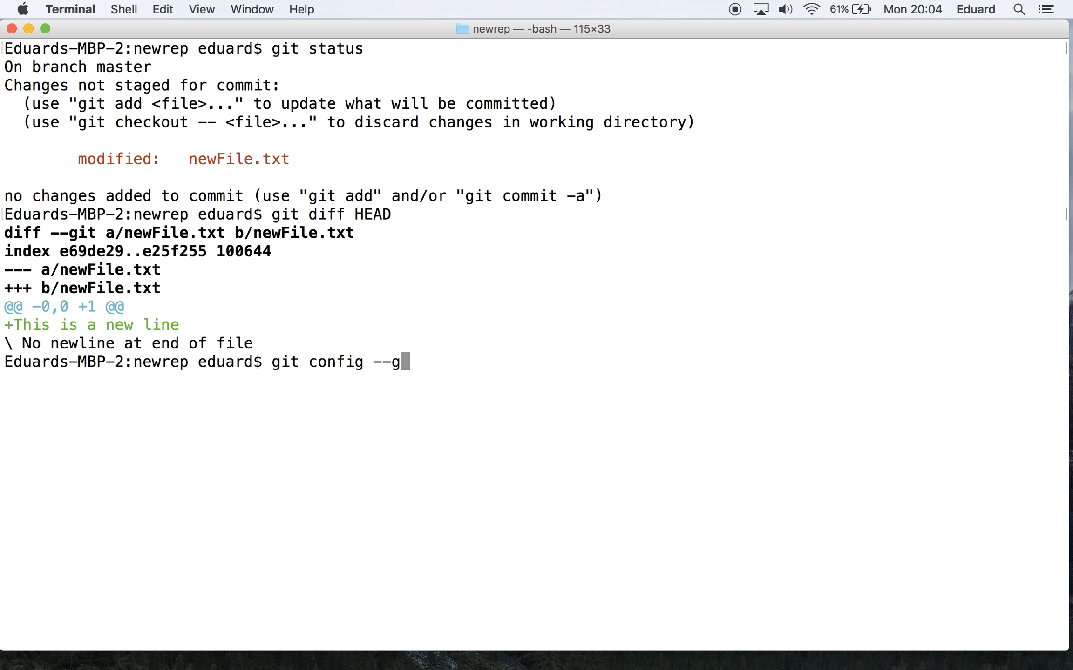
type("lobal i")
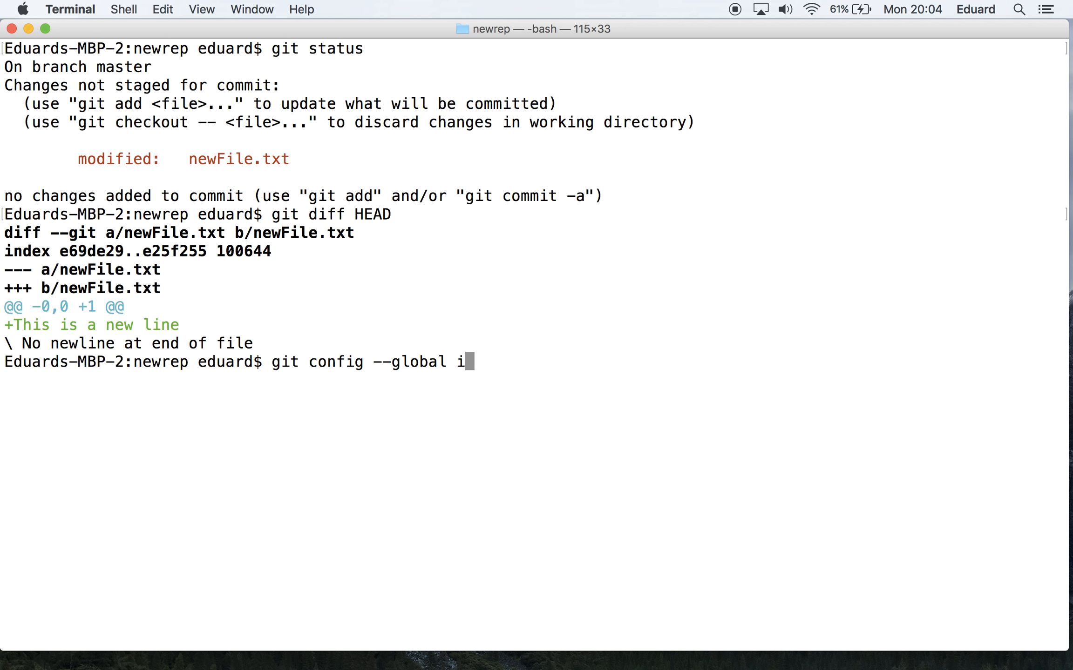
type("diff.t")
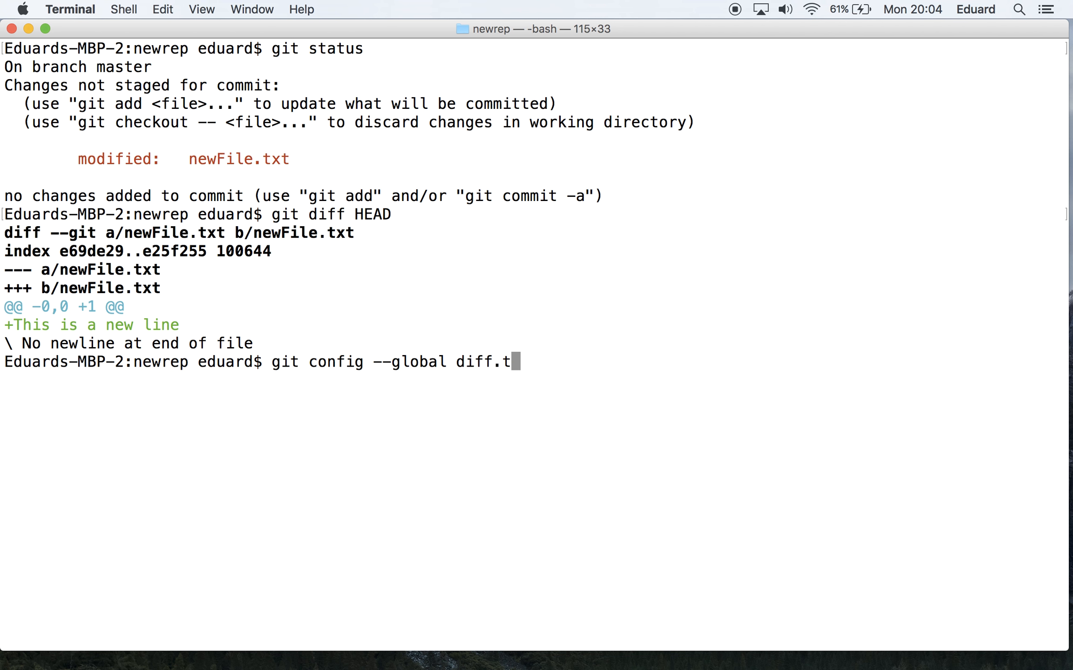
type("ool")
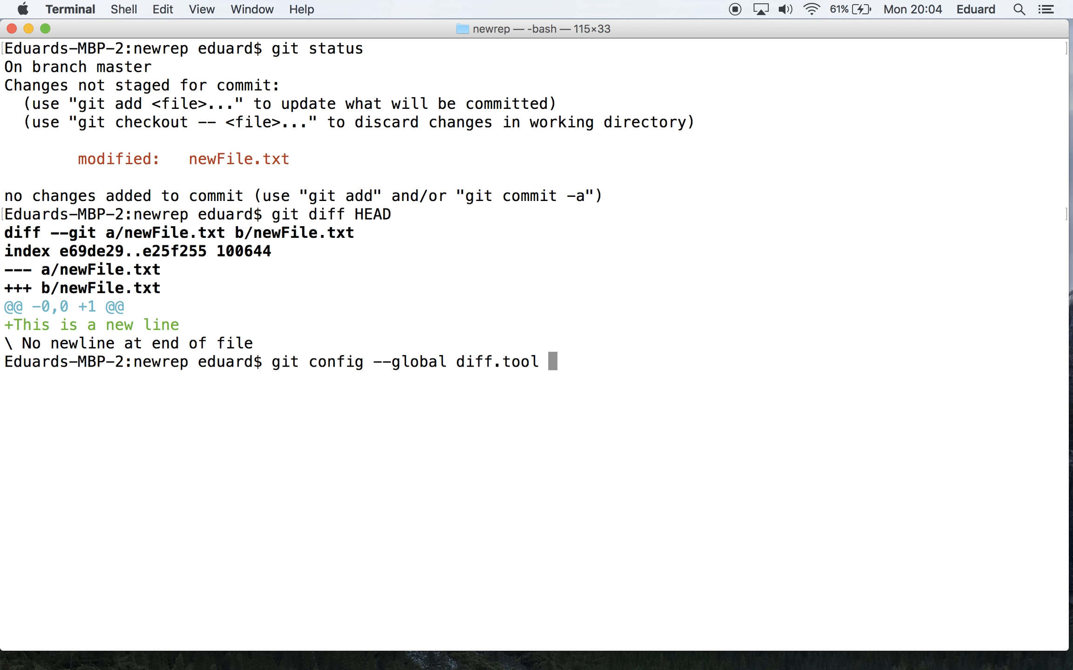
type("vimdi")
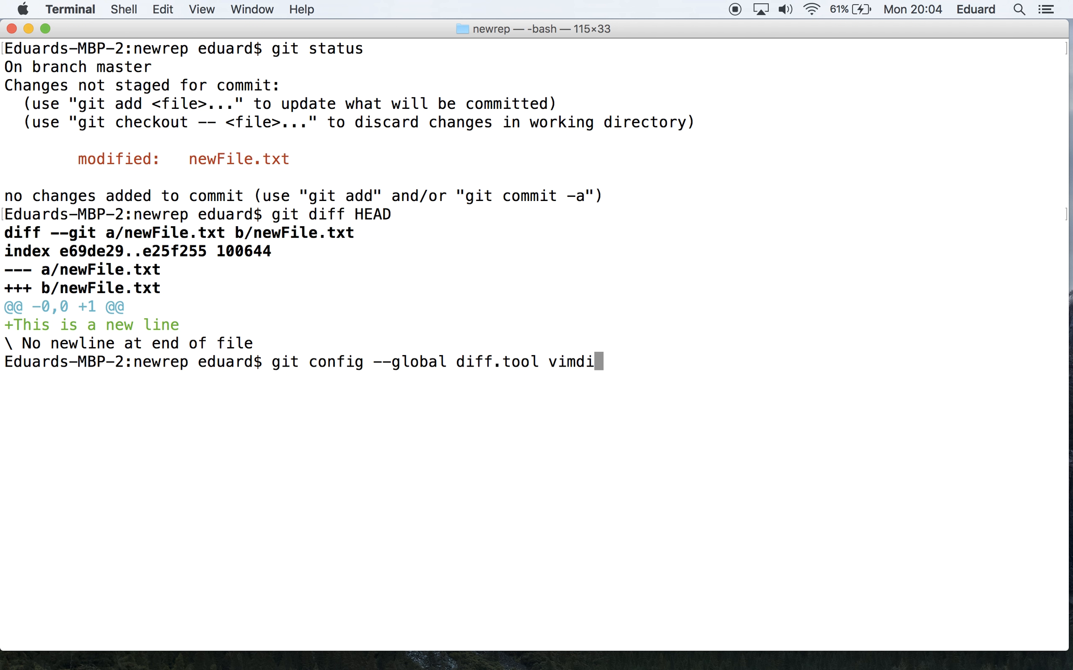
type("ff")
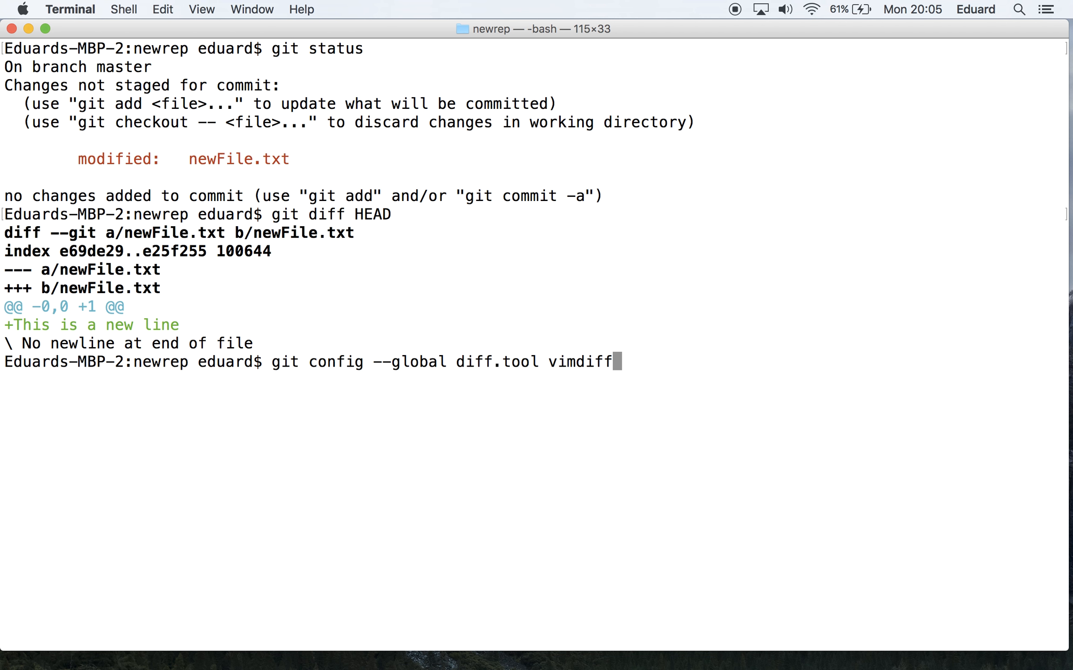
key("Return")
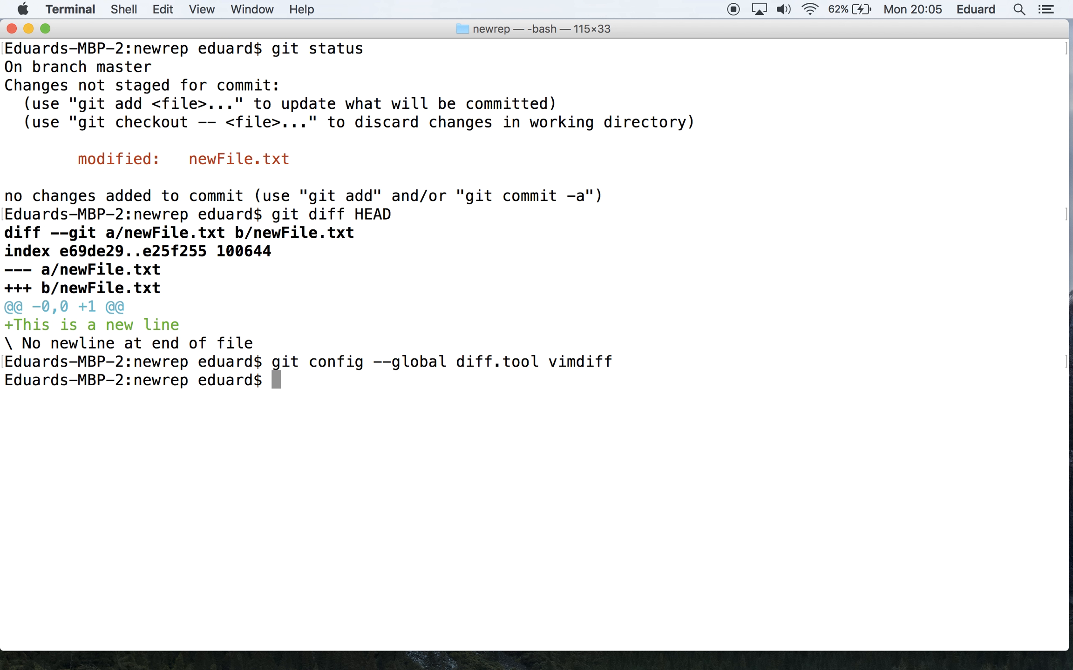
Start a cat ~/.gitconfig command, then clear the window to a fresh prompt
type("cat")
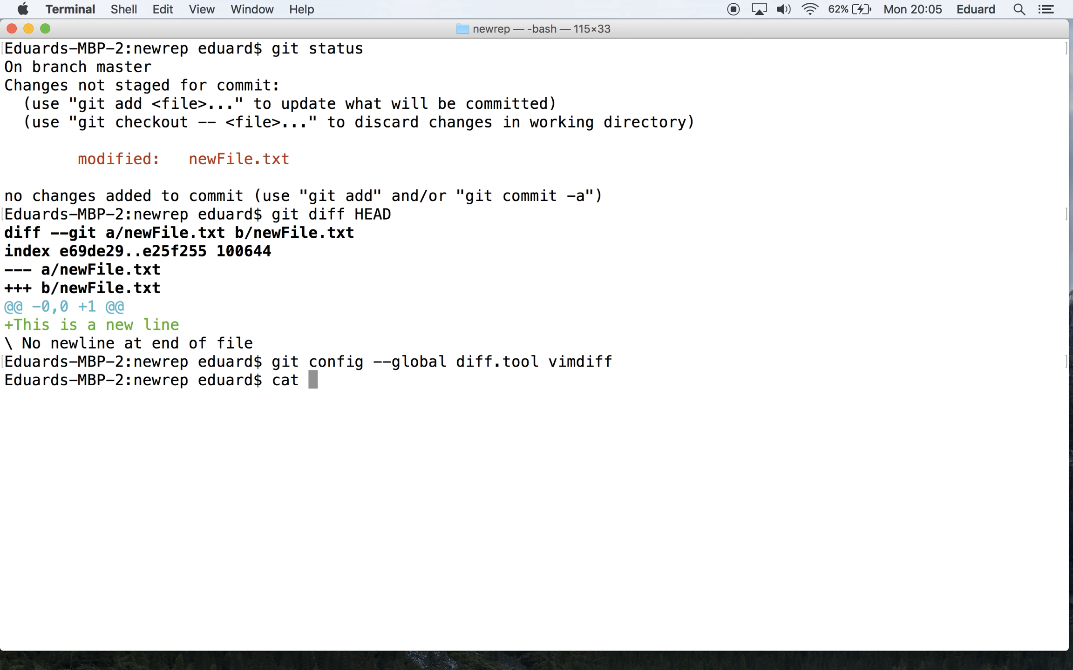
type("~/")
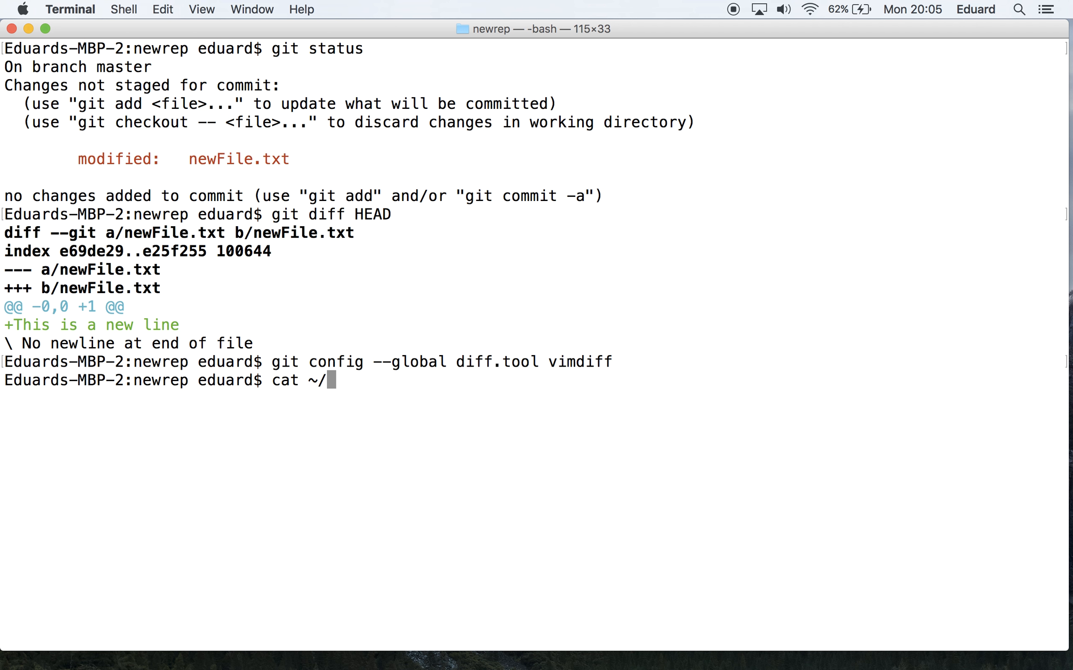
type(".gitconfig")
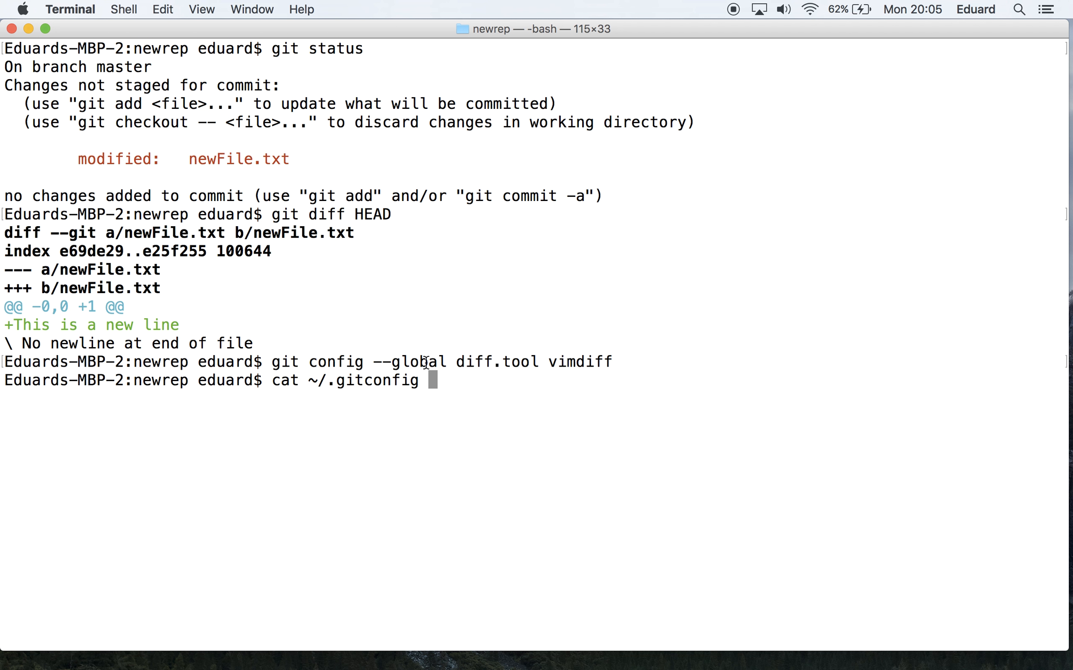
mouse_move(361, 384)
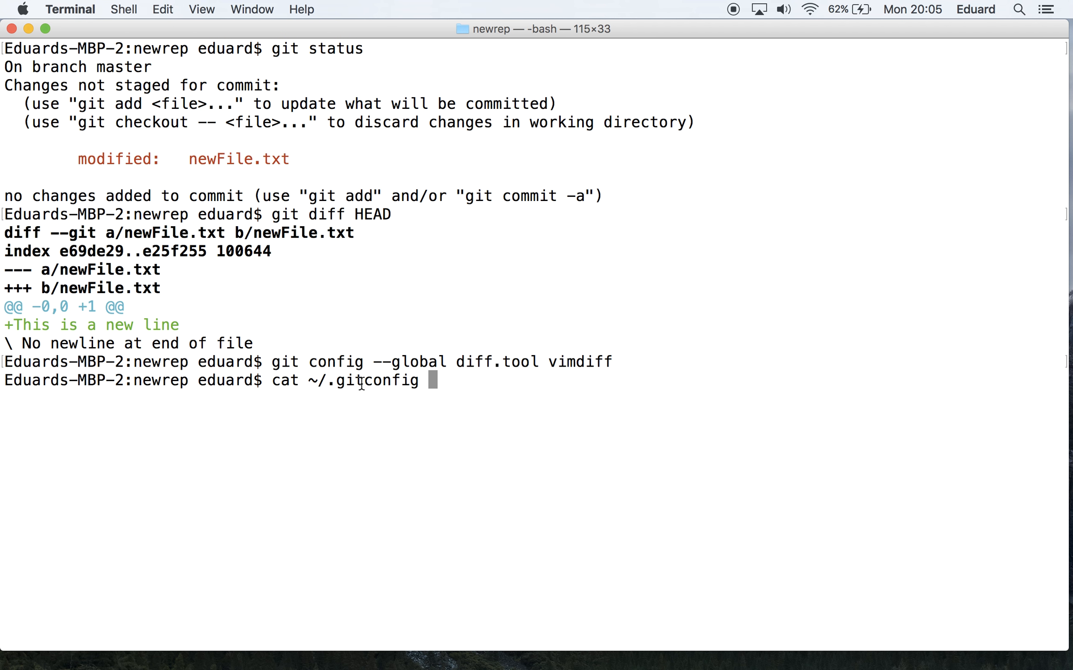
double_click(376, 380)
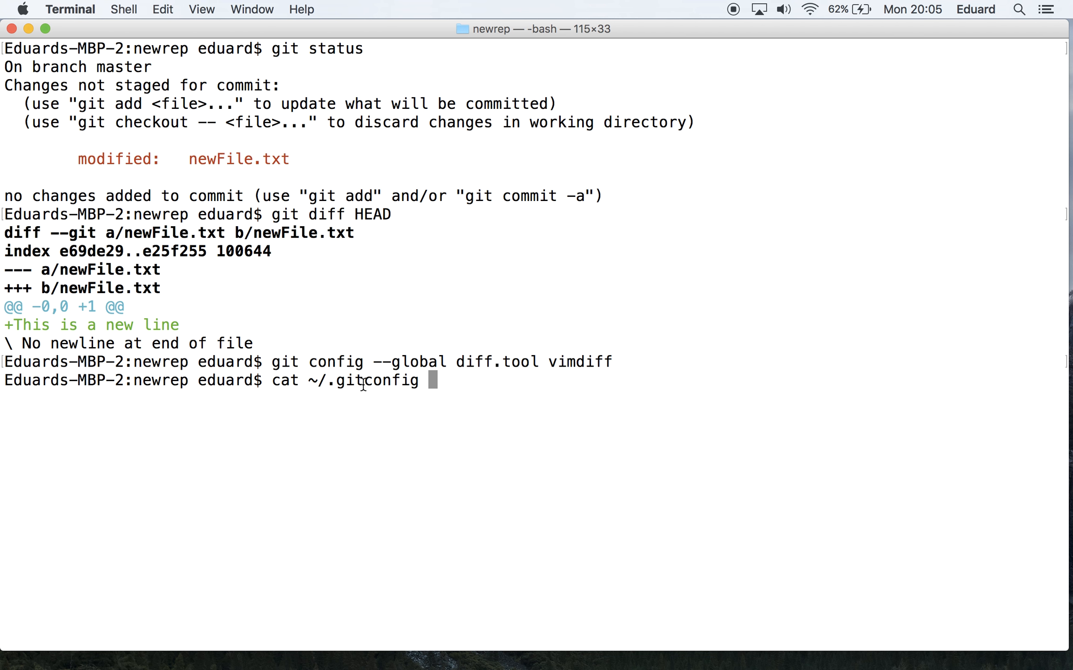
key("Return")
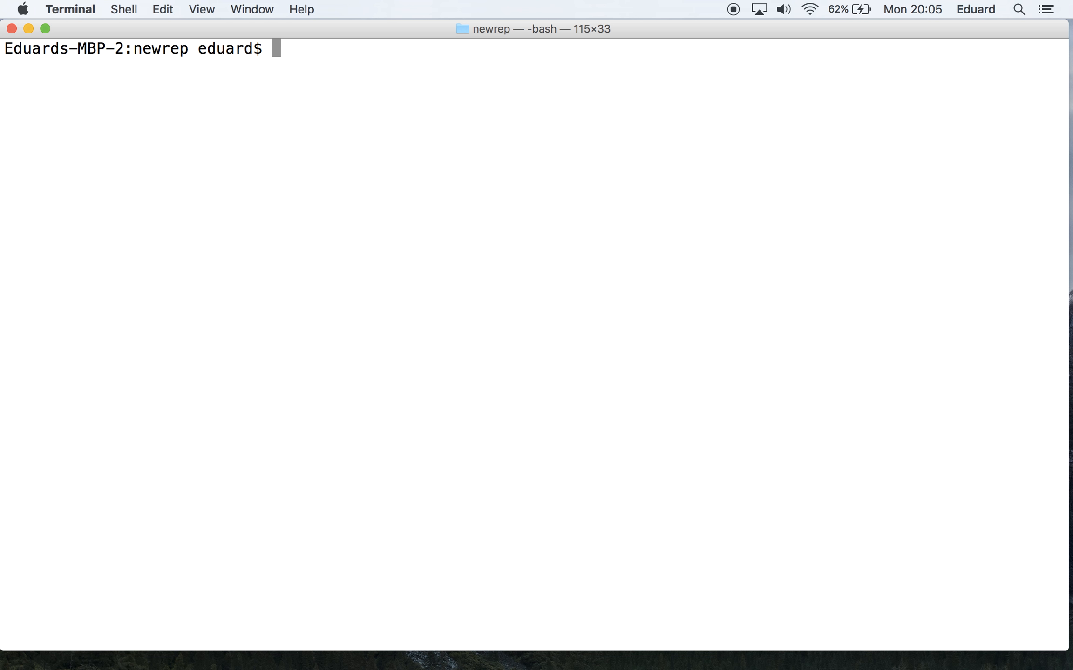
Run git difftool, reaching the prompt offering to launch vimdiff for newFile.txt
type("dif")
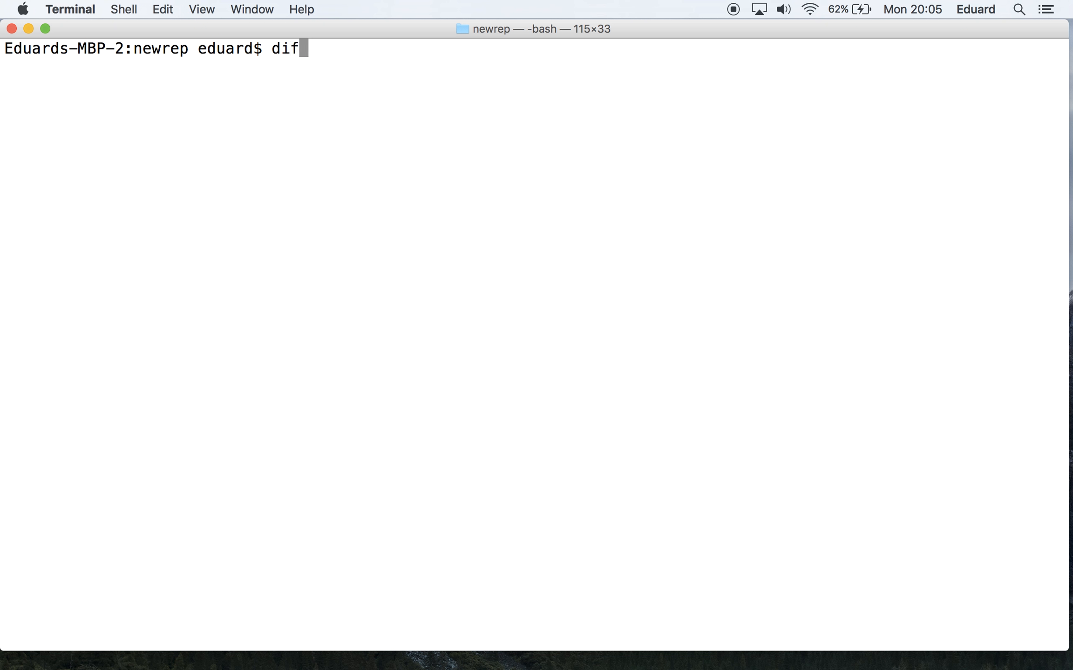
type("git")
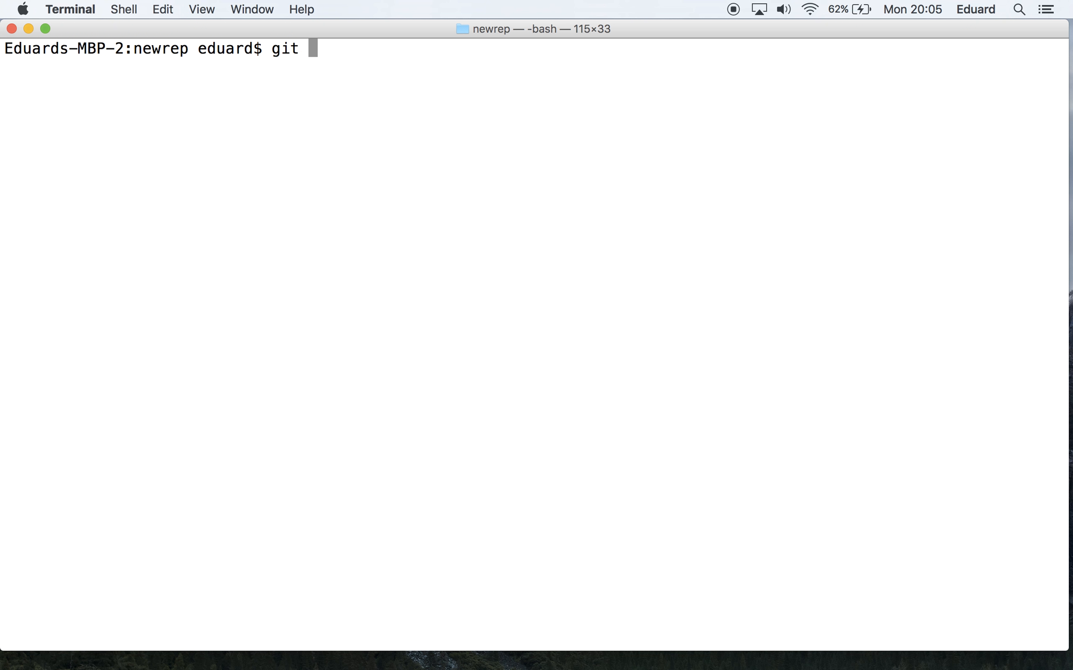
type("difft")
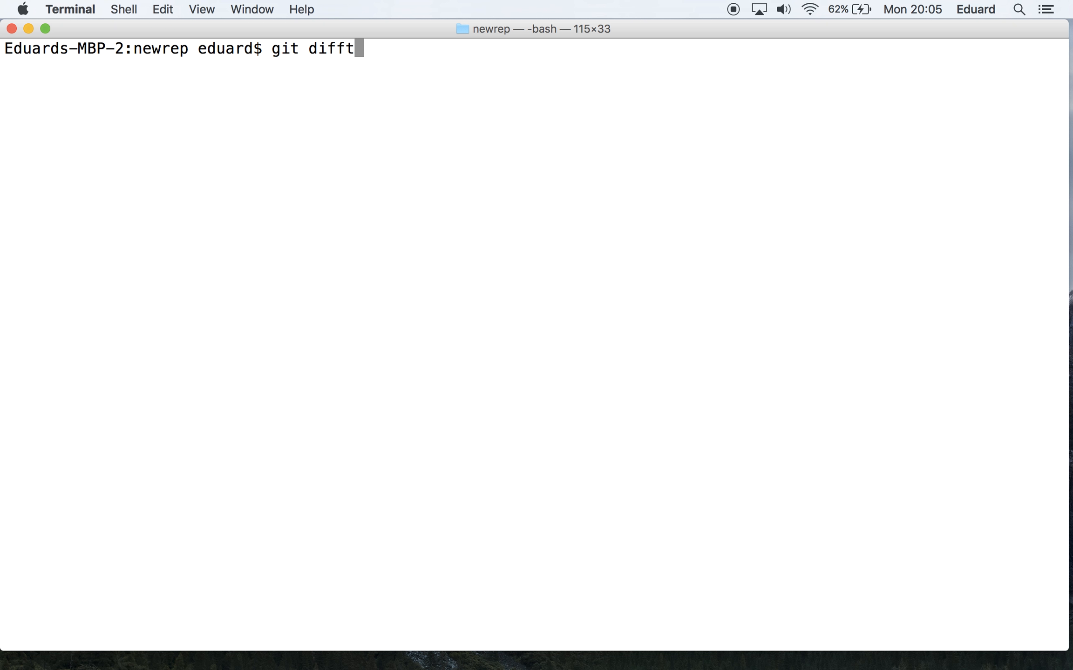
type("ool")
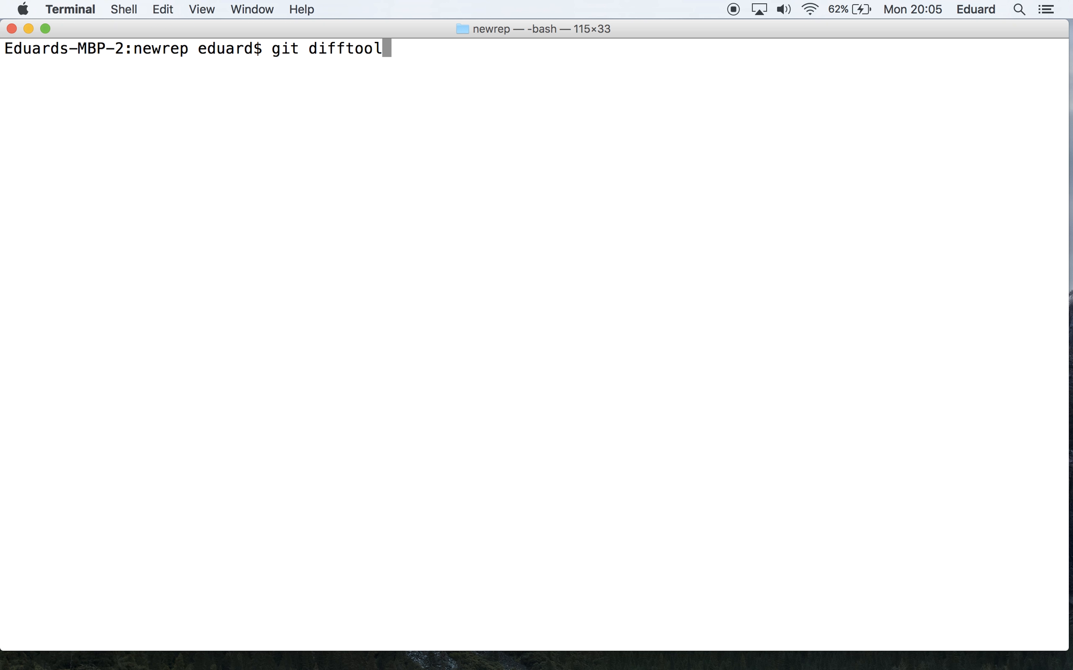
key("Return")
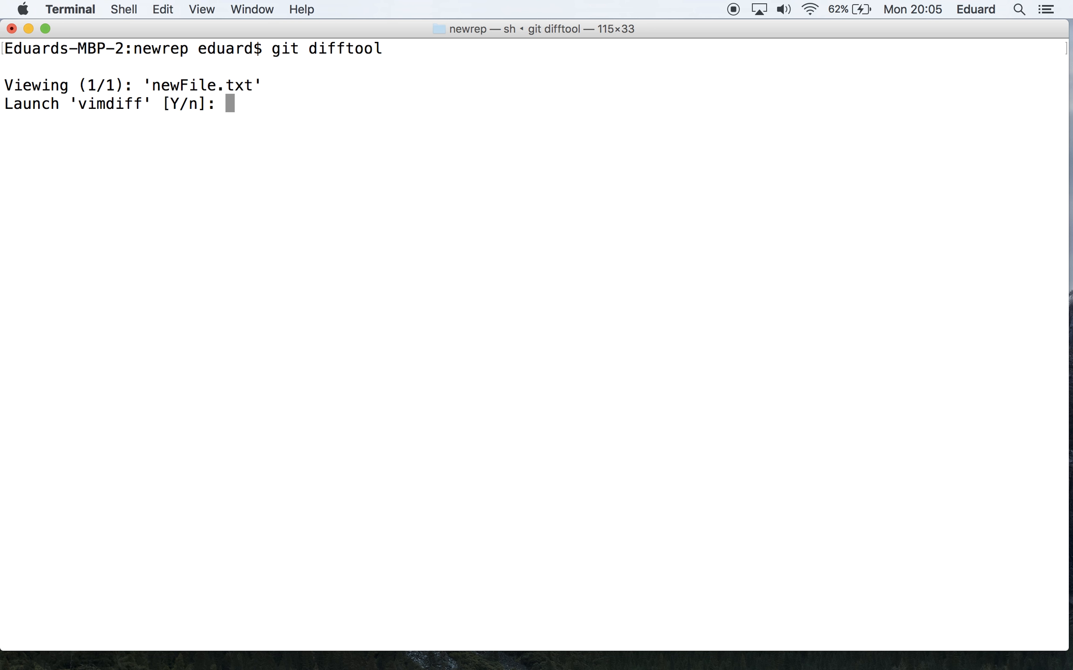
Answer y to launch the vimdiff comparison of newFile.txt
type("y")
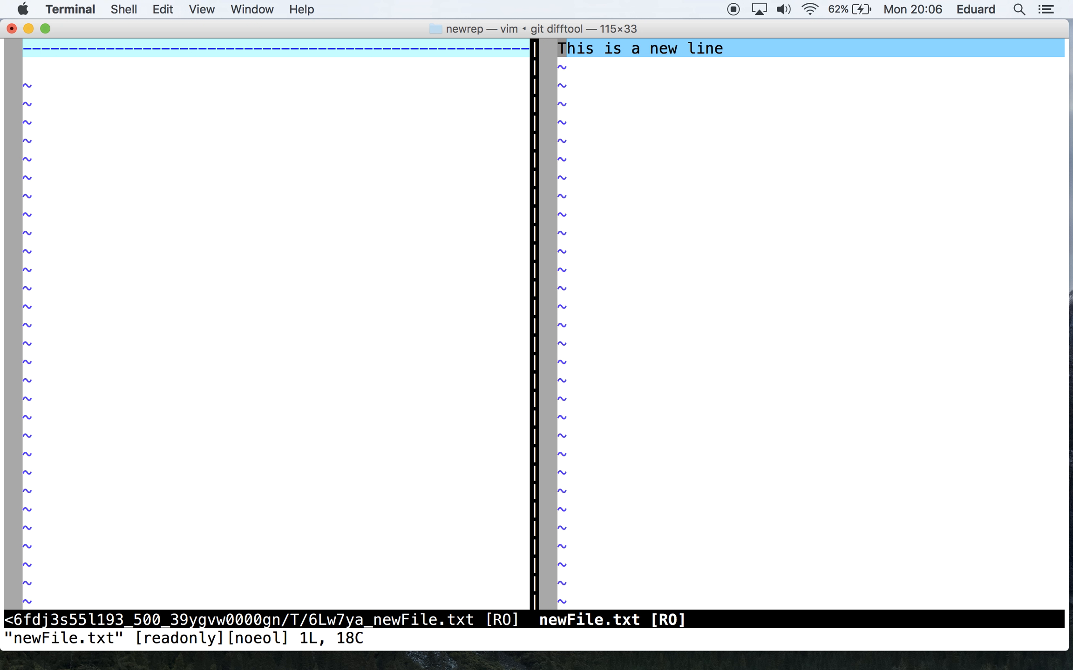
mouse_move(381, 456)
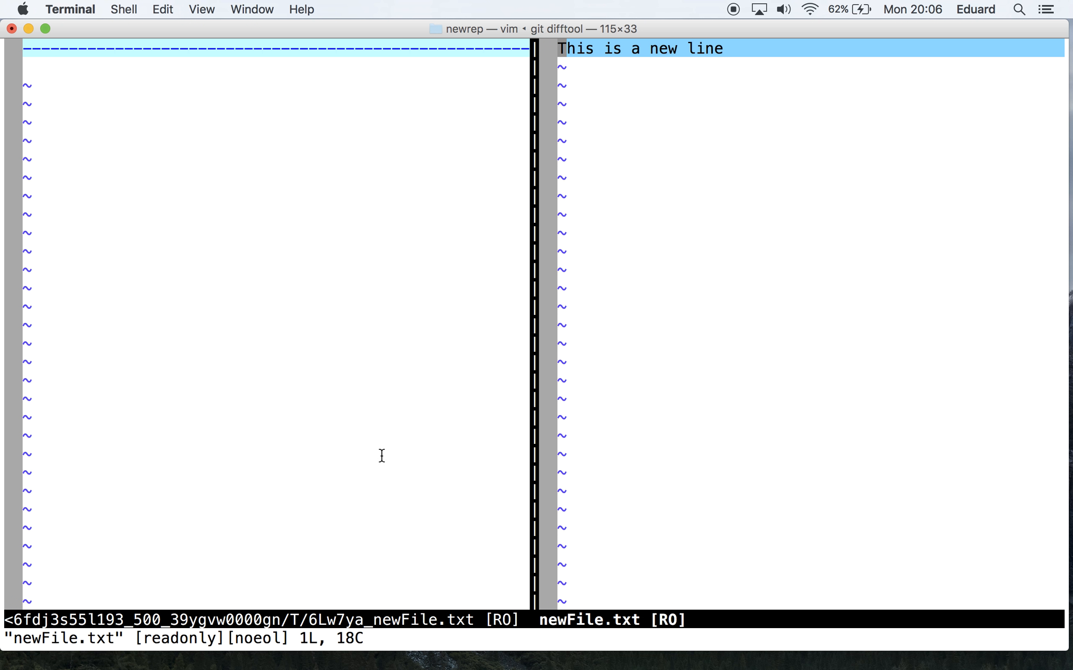
mouse_move(743, 190)
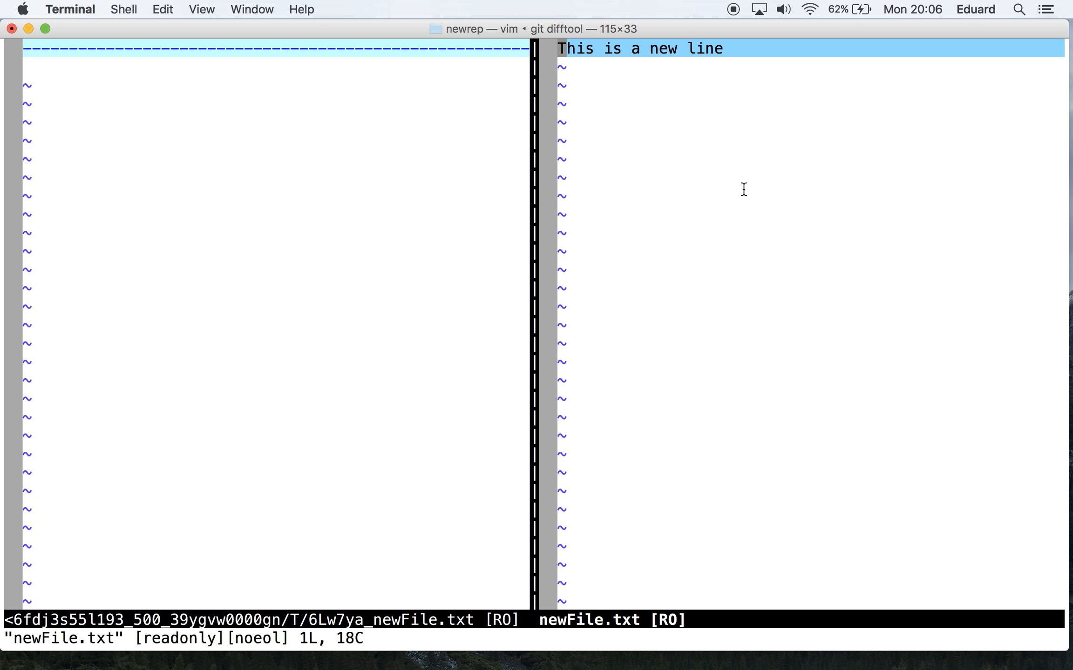
mouse_move(260, 123)
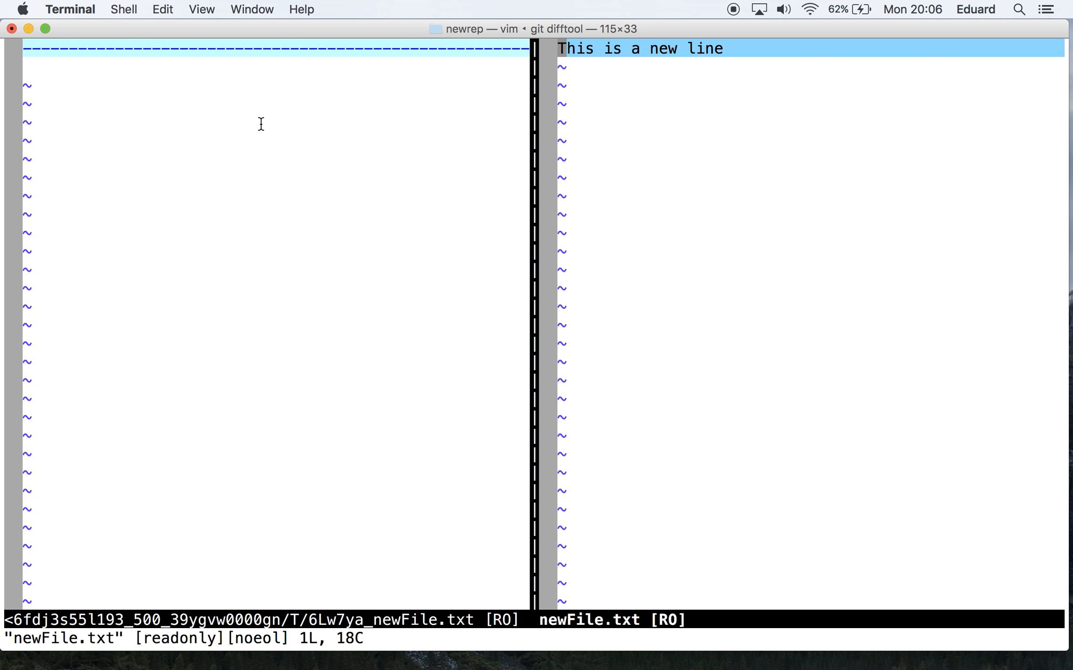
mouse_move(258, 120)
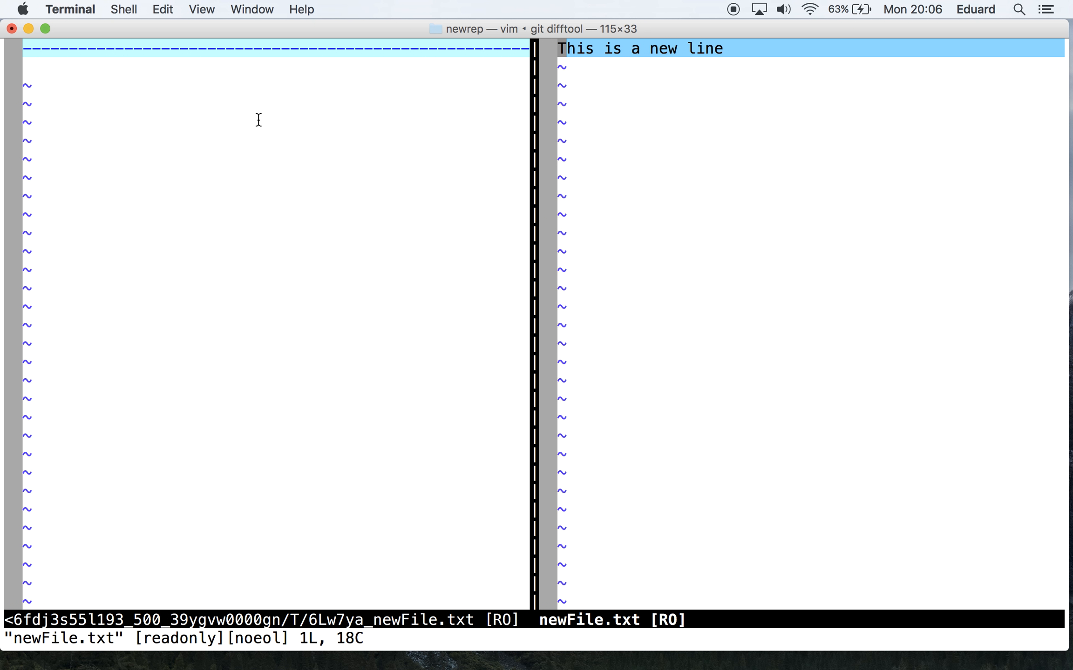
mouse_move(675, 50)
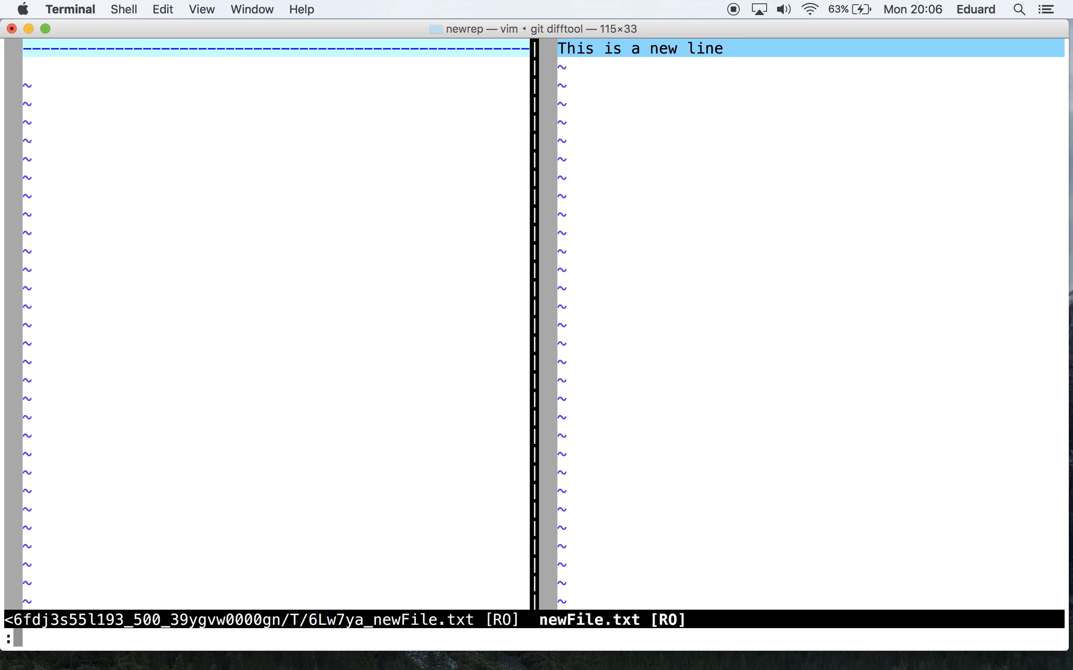
Quit vimdiff with :q, then begin typing git diff and remove HEAD
type(":q")
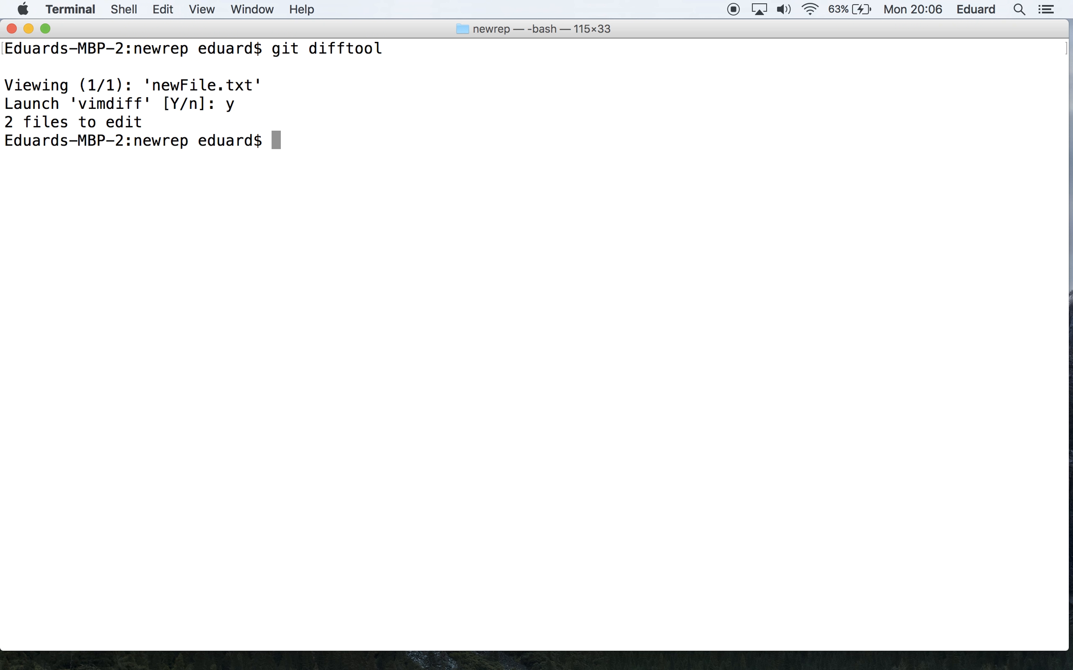
type("git di")
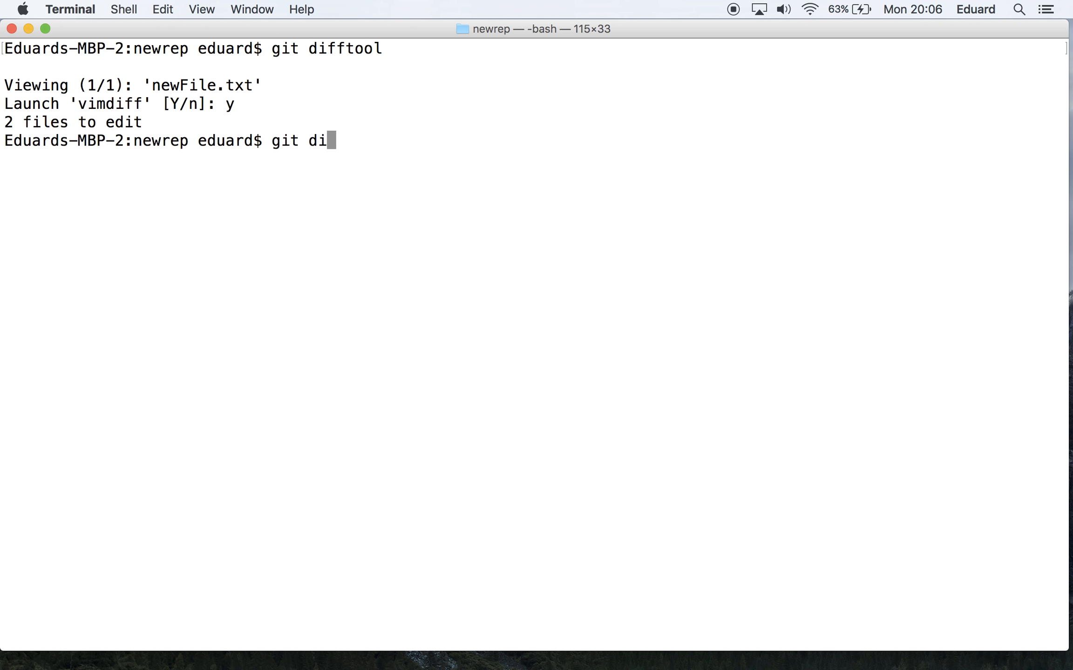
type("ff HEAD")
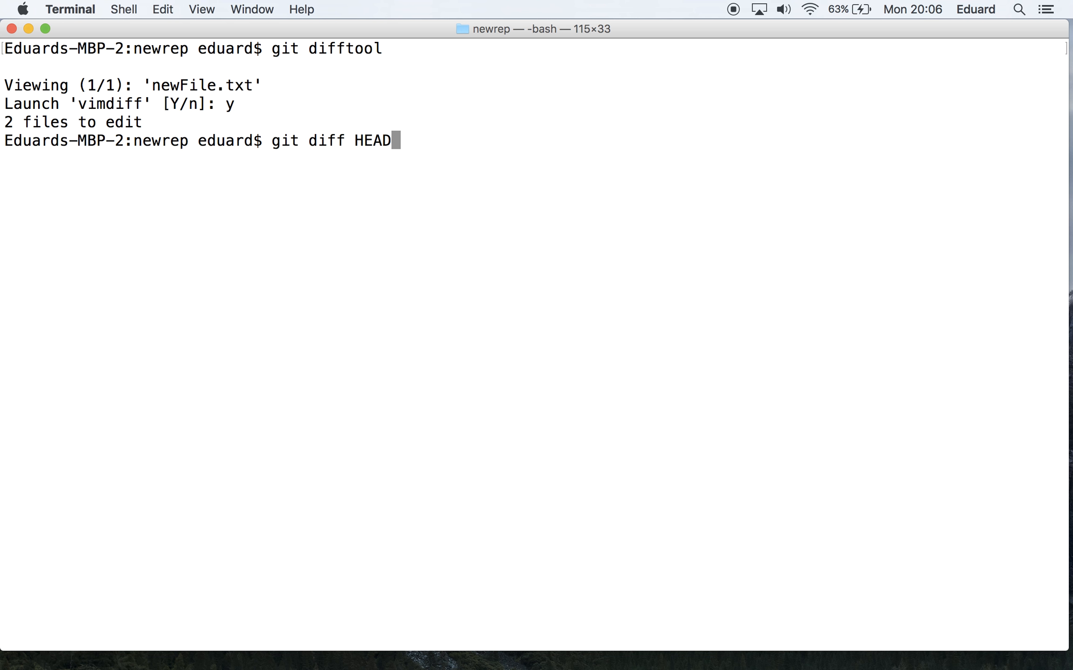
key("backspace")
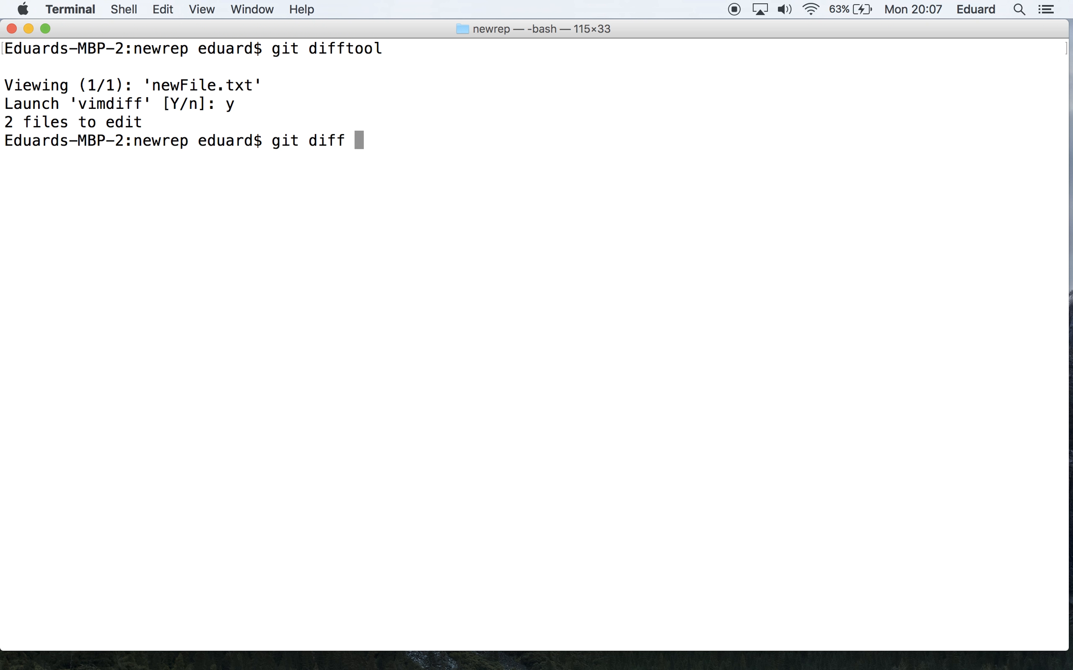